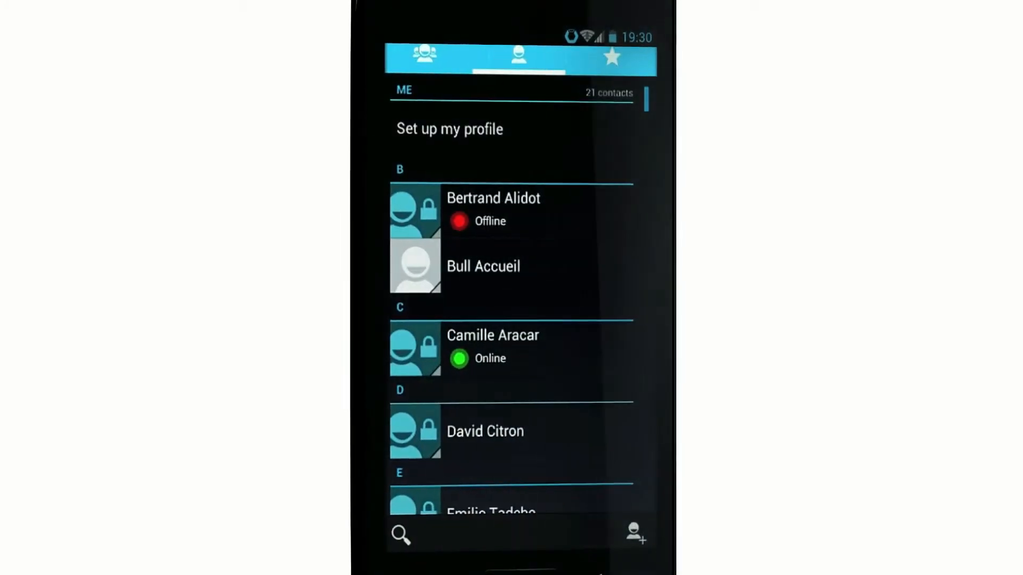
Scroll down the 21-contact list showing secure contacts marked online or offline.
{"action": "scroll", "scroll_direction": "down", "scroll_amount": 3}
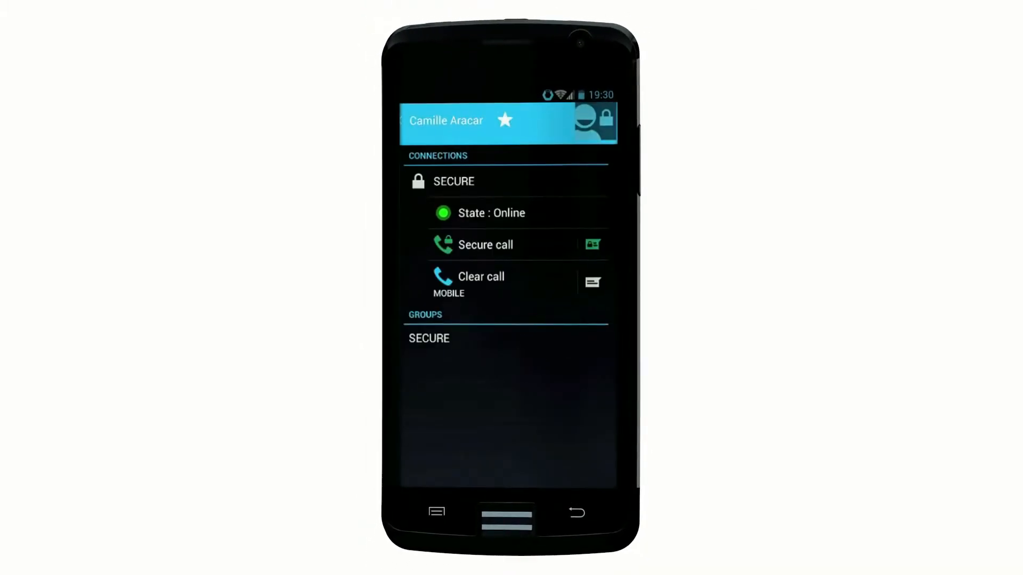
{"action": "key", "text": "HOME"}
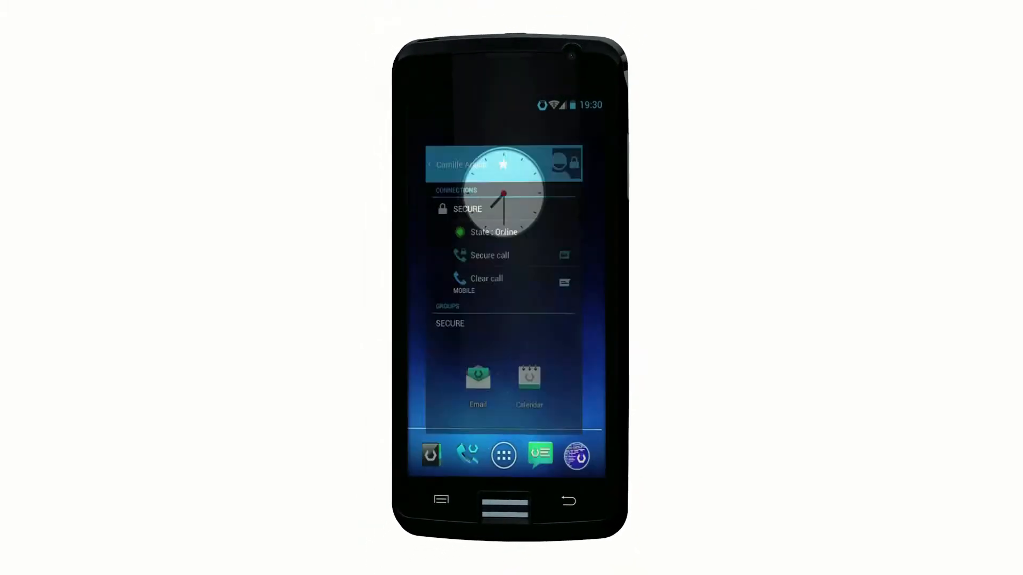